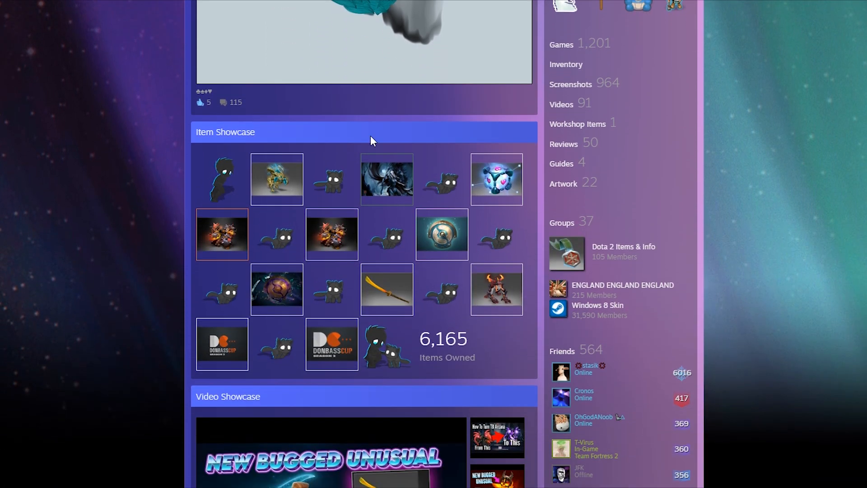
# Step: Scroll through the Steam profile to review its featured showcases
pyautogui.scroll(-3)
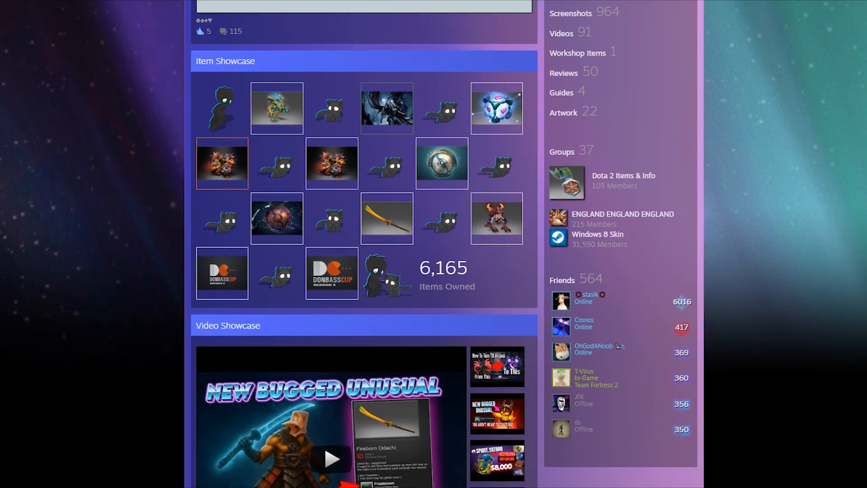
pyautogui.scroll(-3)
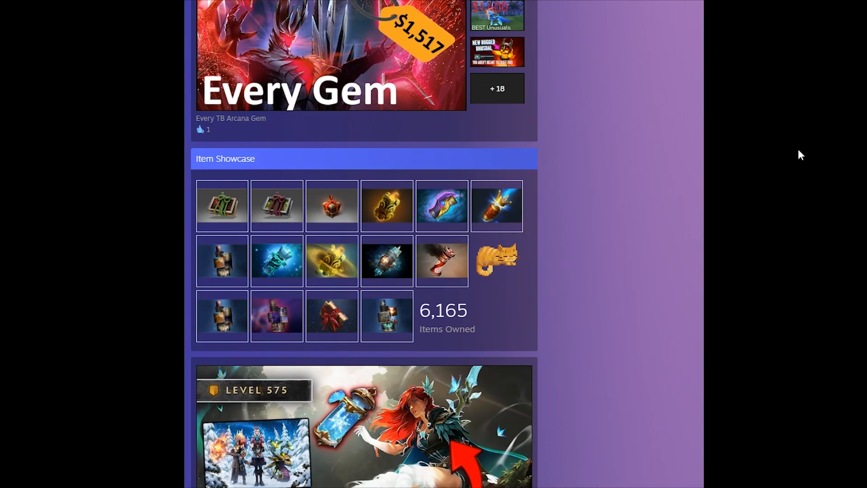
pyautogui.scroll(-3)
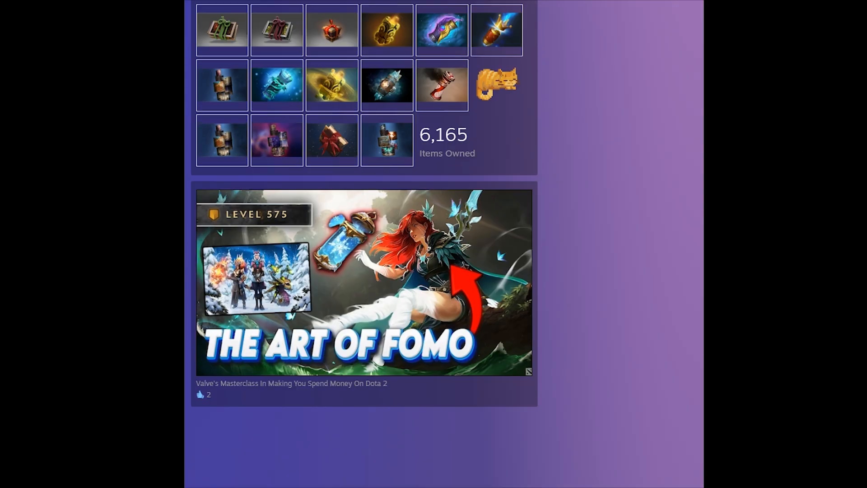
pyautogui.scroll(3)
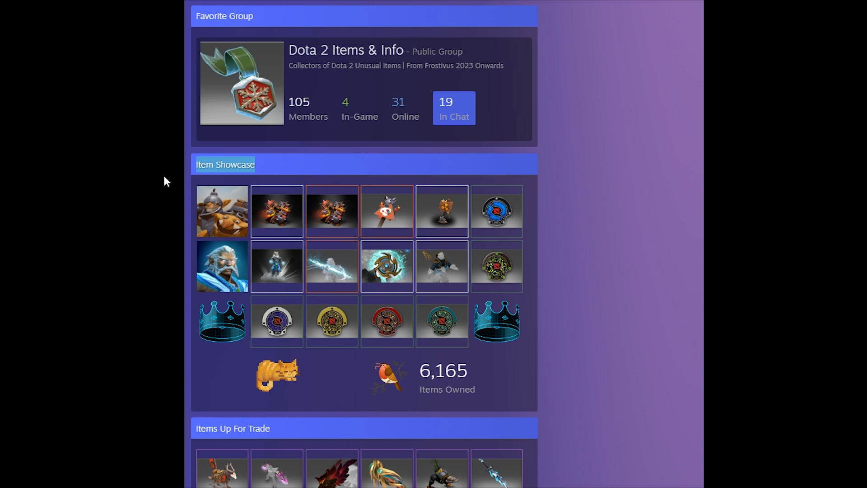
pyautogui.moveTo(594, 416)
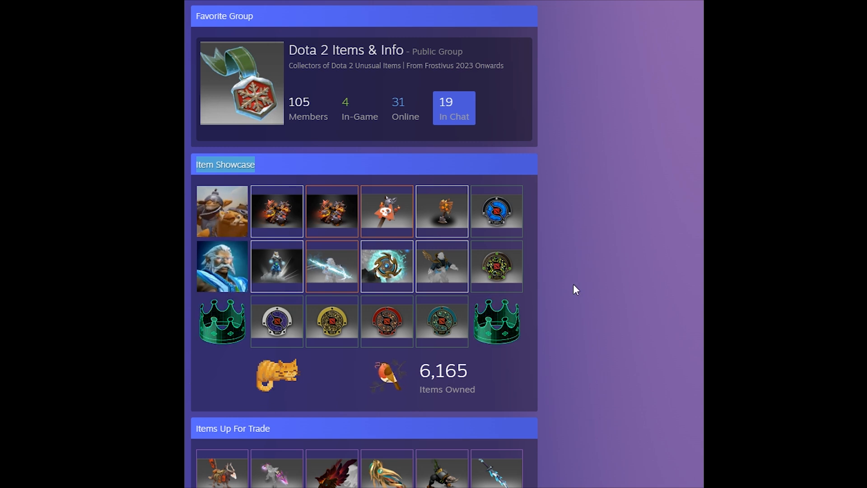
pyautogui.scroll(-3)
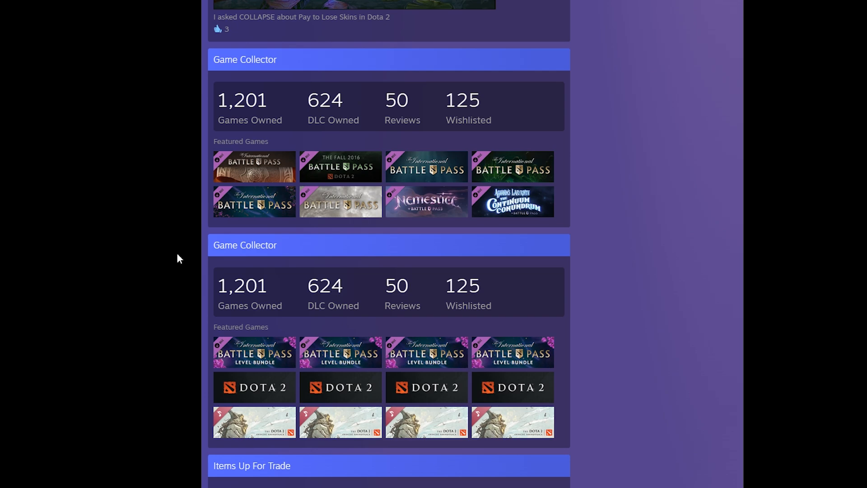
pyautogui.scroll(-3)
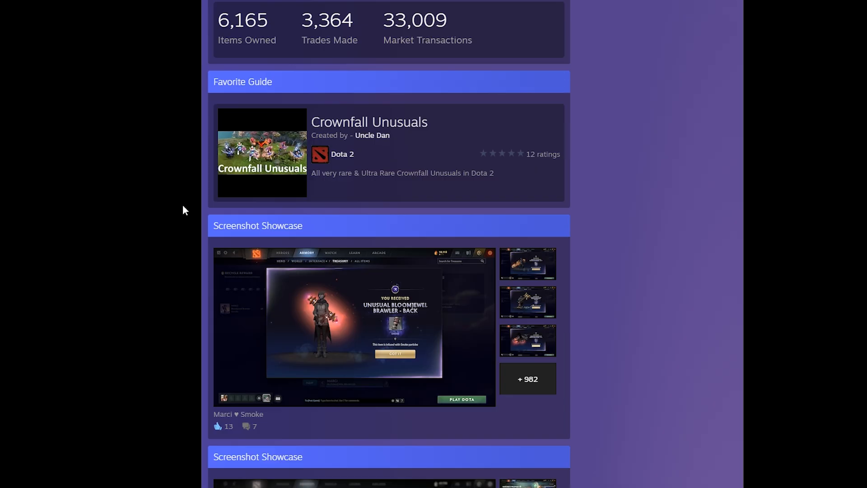
pyautogui.scroll(3)
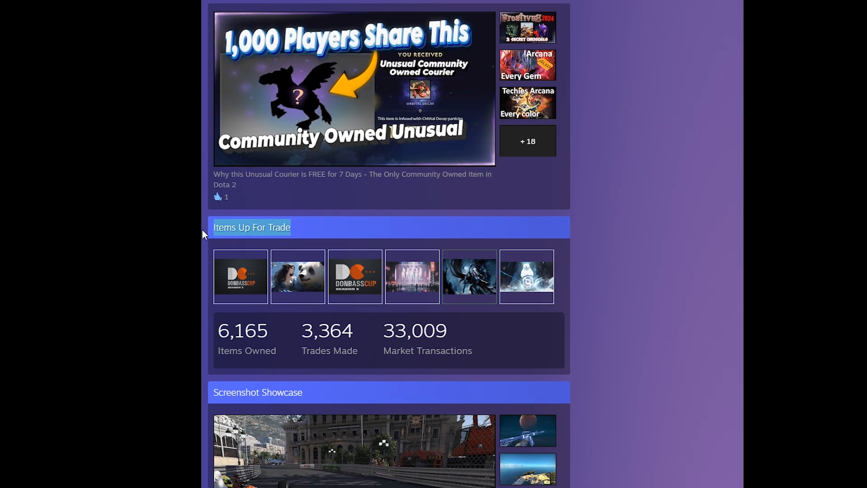
pyautogui.scroll(3)
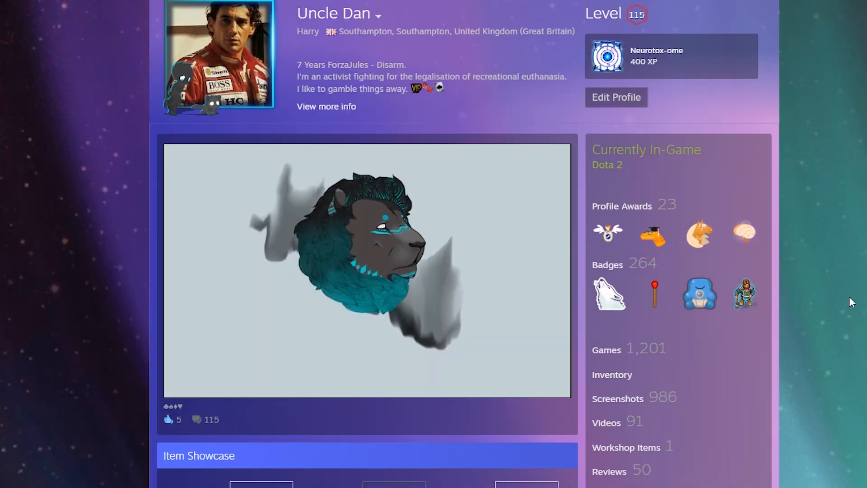
# Step: Review the Edit Profile page's Profile Background and Featured Showcase sections
pyautogui.click(616, 97)
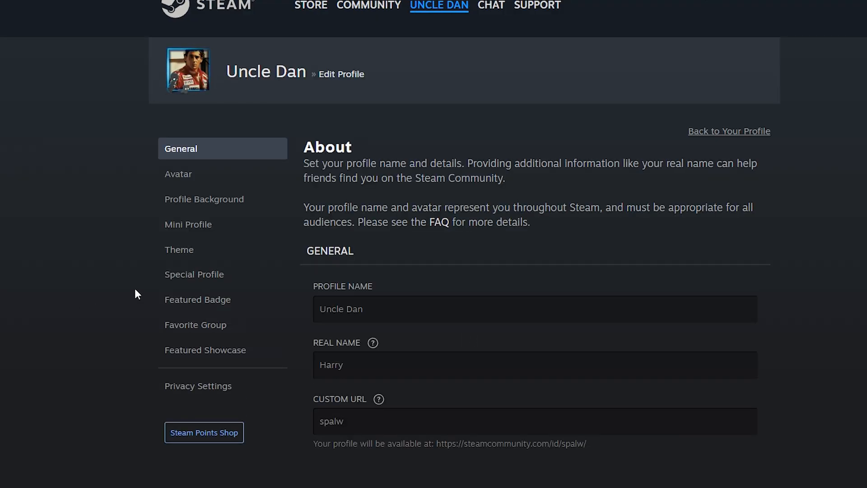
pyautogui.click(204, 199)
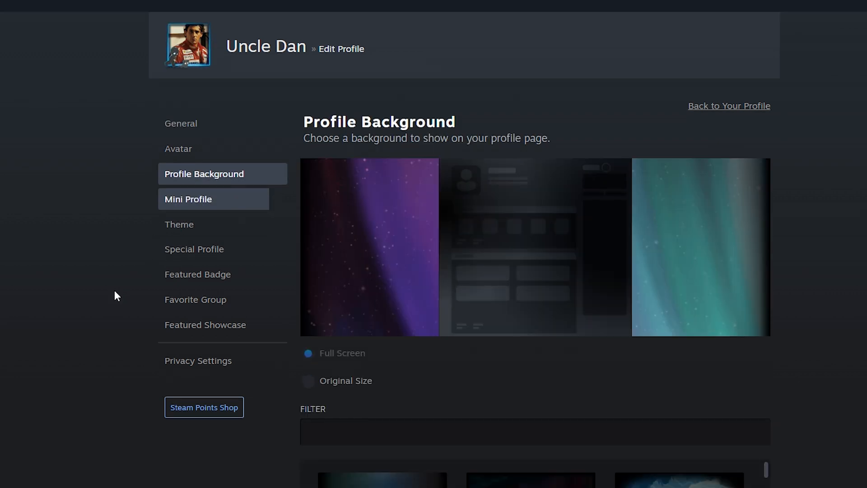
pyautogui.click(205, 324)
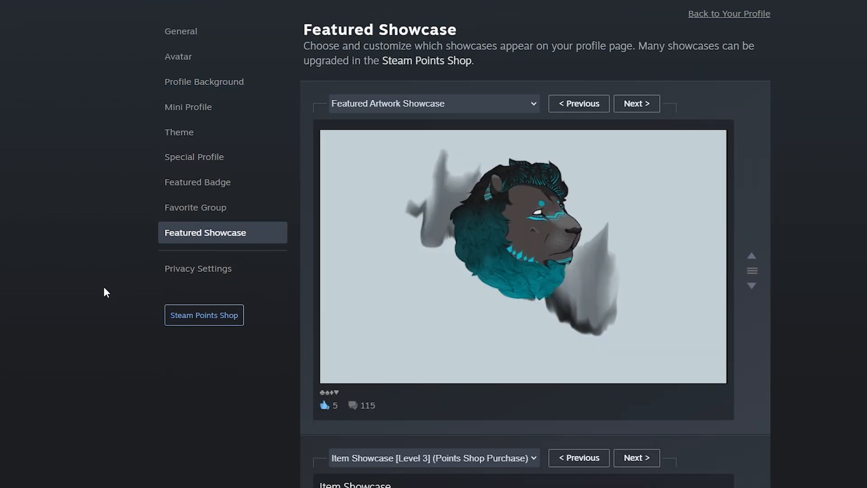
pyautogui.scroll(-3)
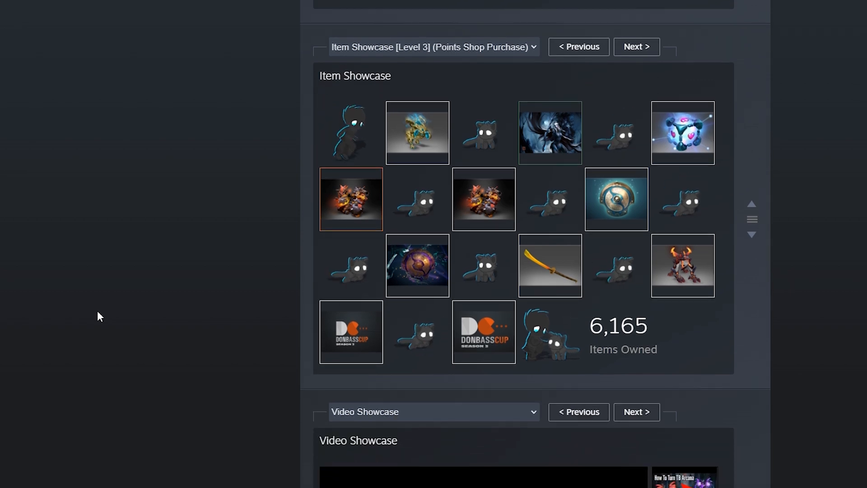
pyautogui.scroll(-3)
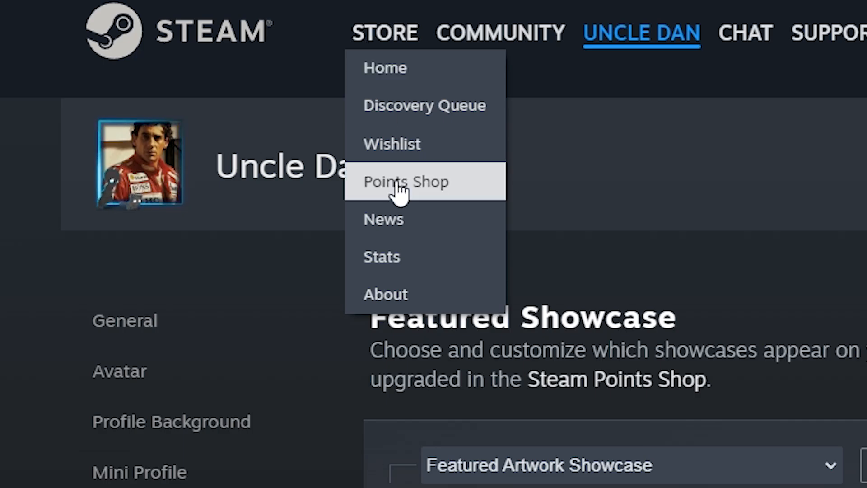
# Step: Browse the Points Shop down to the showcase upgrades and Additional Showcases
pyautogui.click(405, 181)
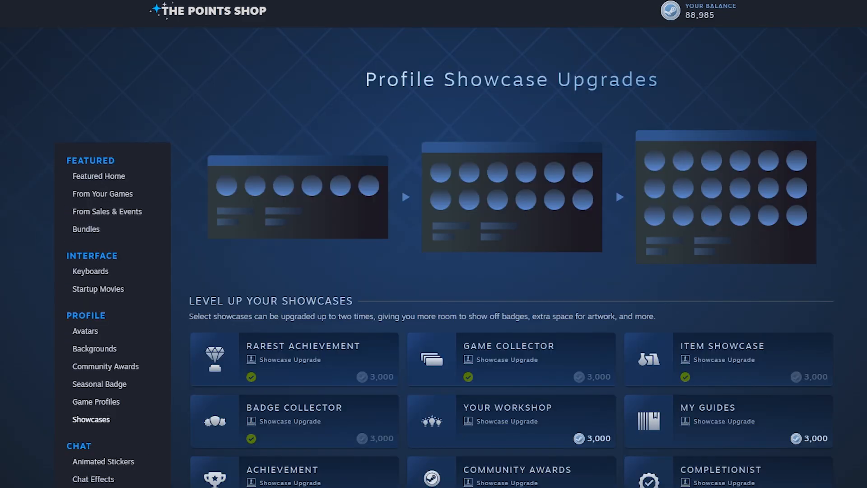
pyautogui.scroll(-3)
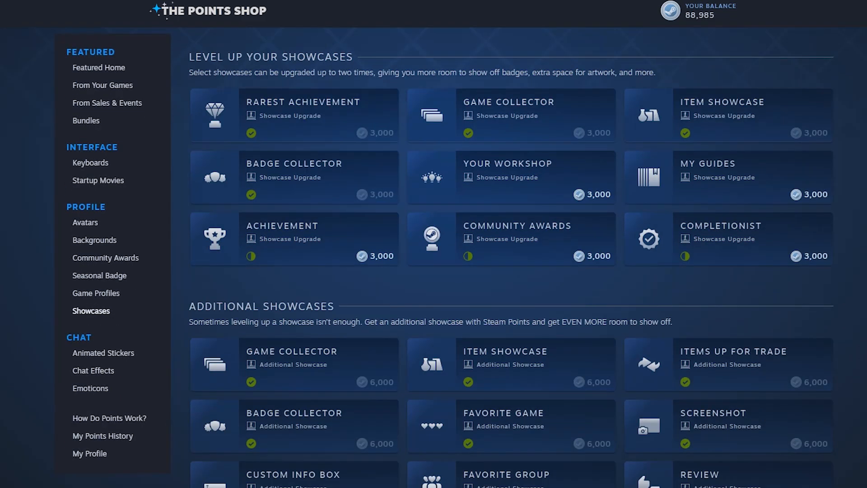
pyautogui.scroll(-3)
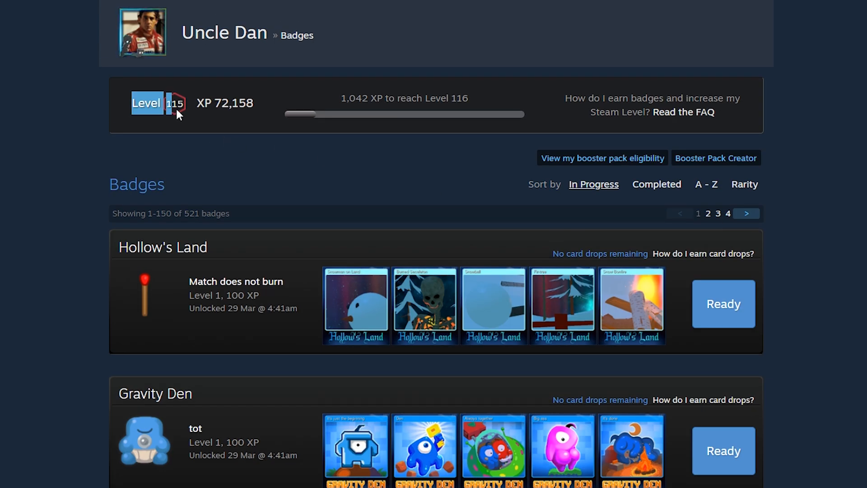
pyautogui.moveTo(431, 167)
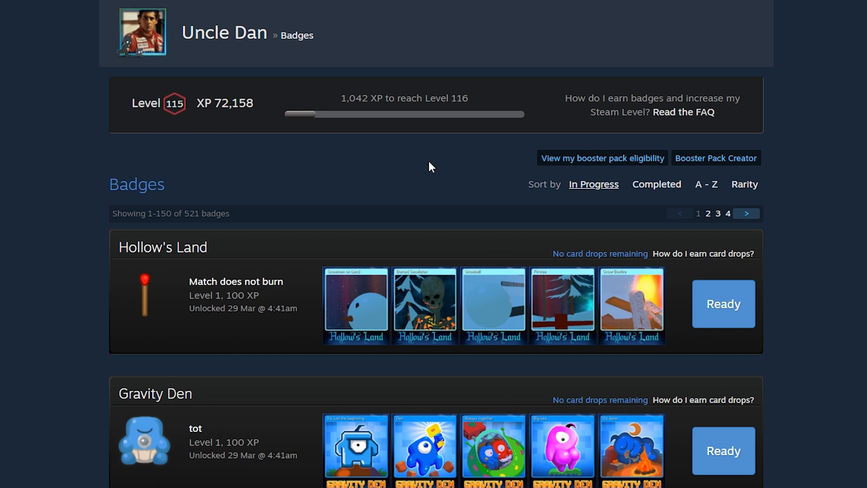
pyautogui.moveTo(409, 176)
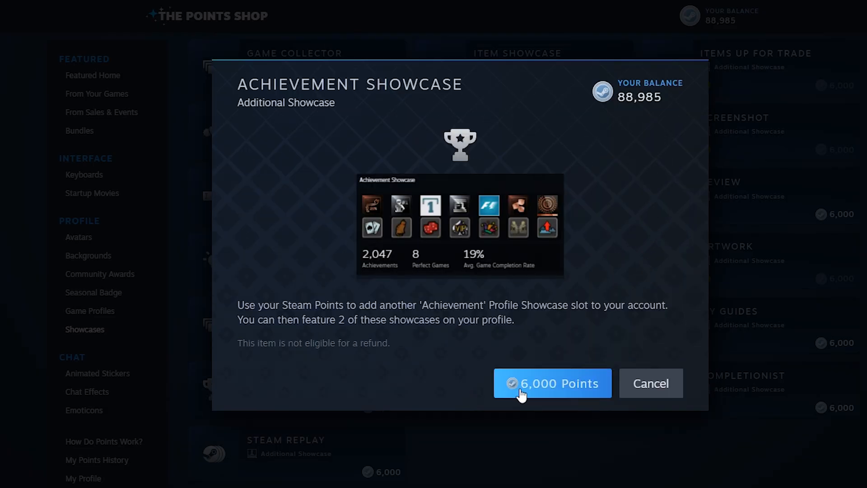
# Step: Decline the achievement showcase offer, then load the Points Shop home in the Welcome to Steam tab
pyautogui.click(551, 383)
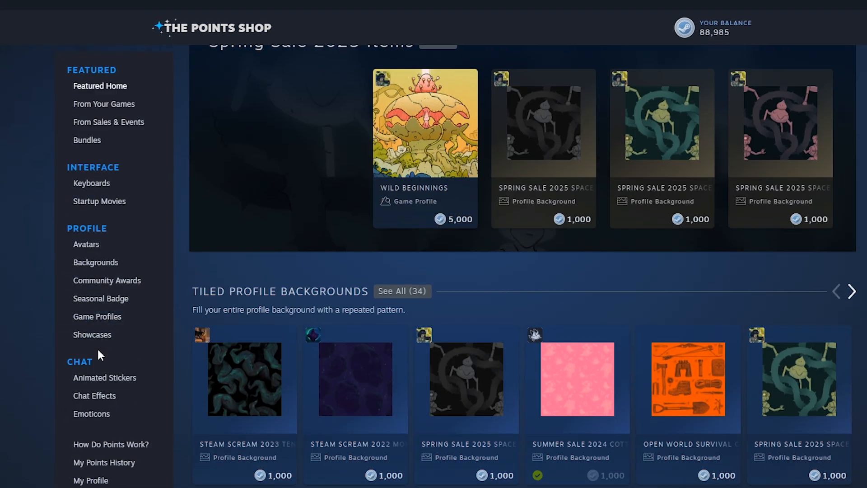
pyautogui.click(92, 334)
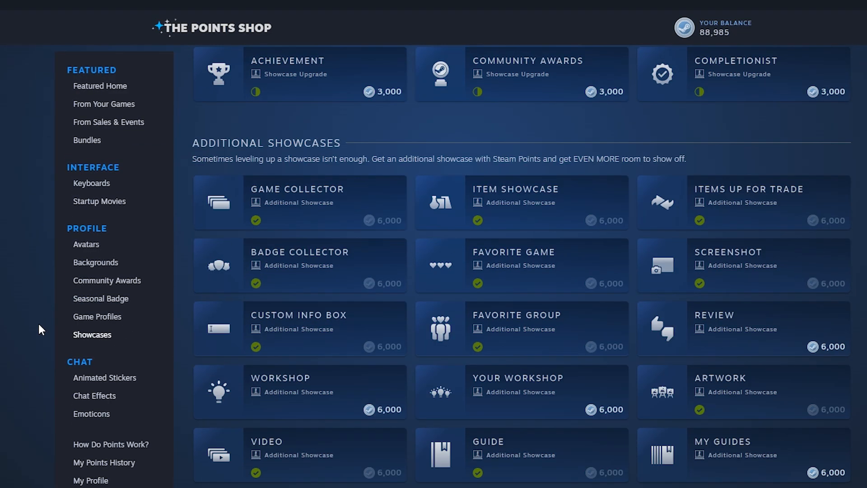
pyautogui.click(52, 8)
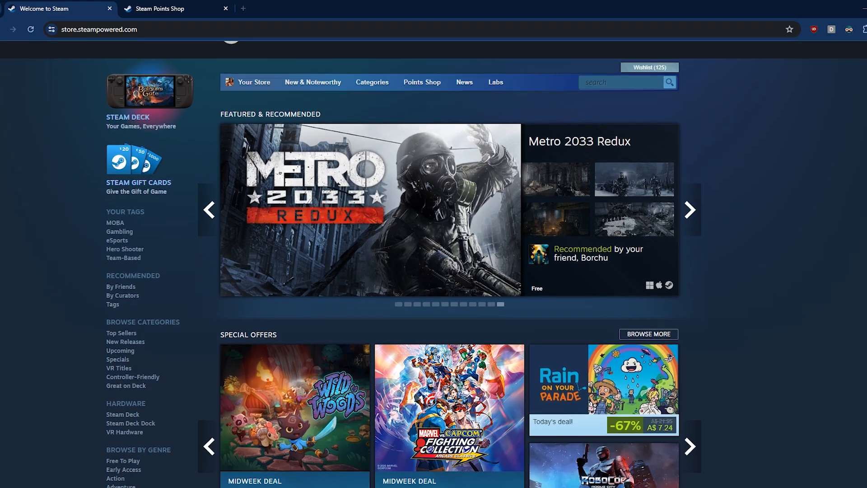
pyautogui.click(332, 66)
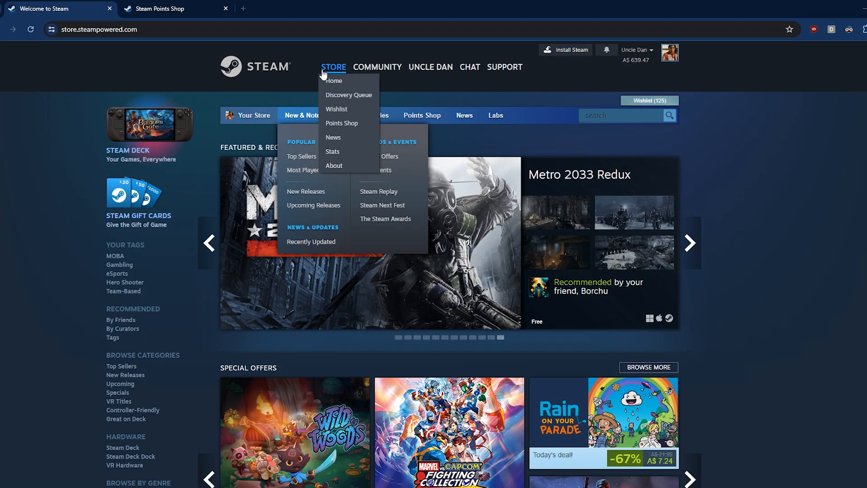
pyautogui.click(341, 123)
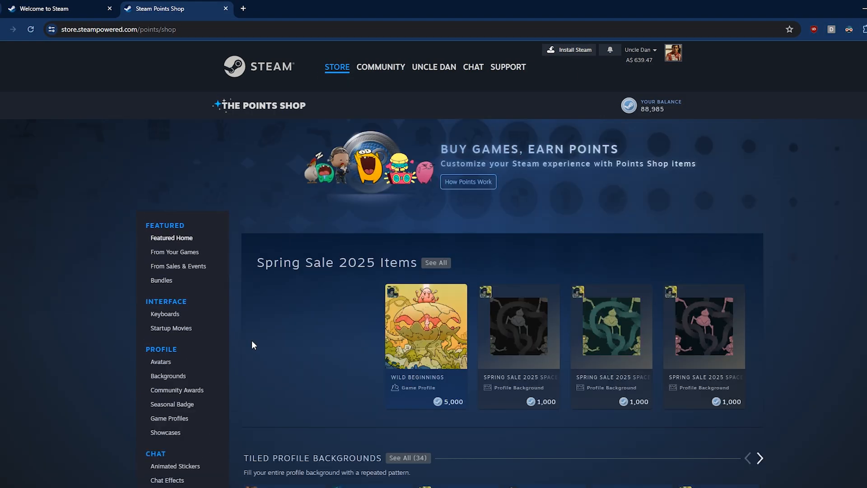
# Step: Inspect the Points Shop page in Chrome DevTools to reach the token string's copy options
pyautogui.press('F12')
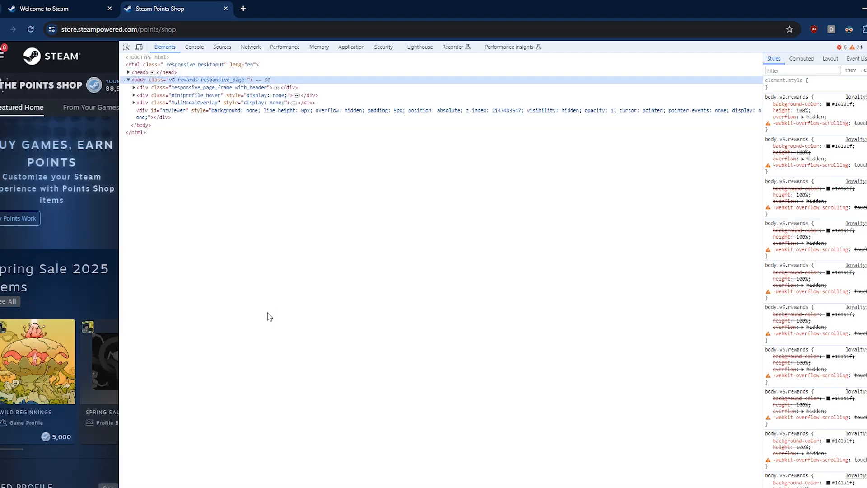
pyautogui.click(194, 47)
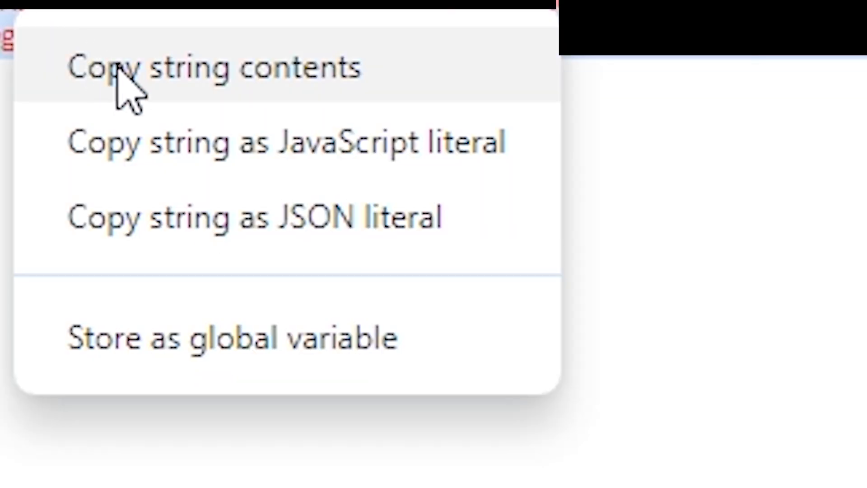
# Step: Copy the token string, then browse the xPaw docs, expanding and collapsing Deadlock
pyautogui.click(216, 68)
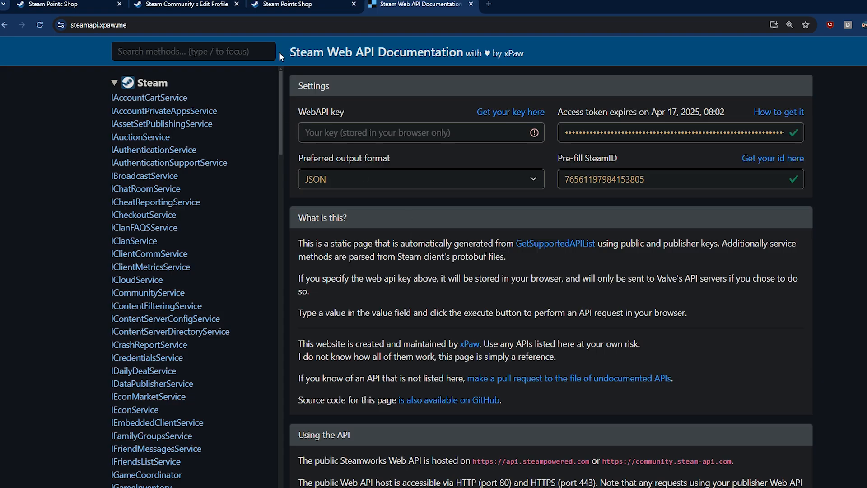
pyautogui.moveTo(527, 57)
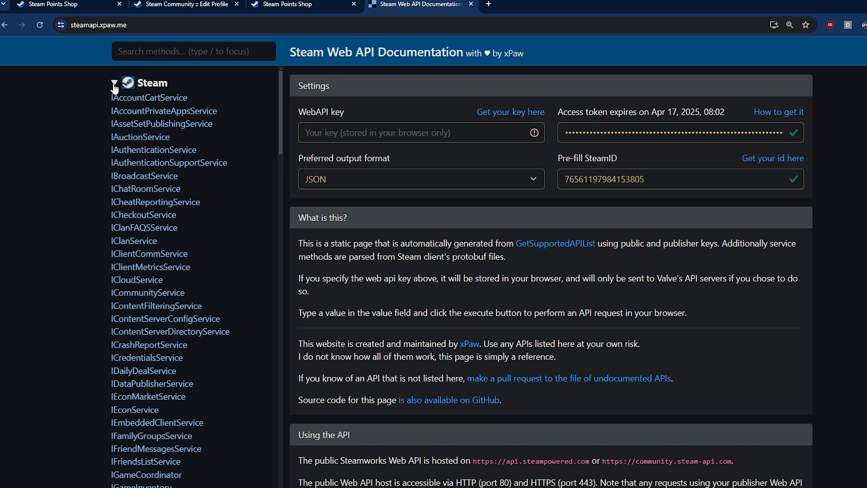
pyautogui.click(113, 83)
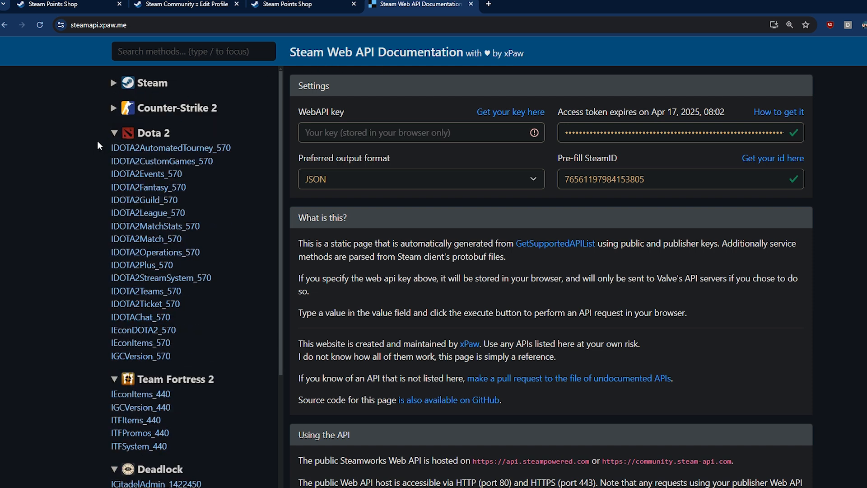
pyautogui.click(114, 133)
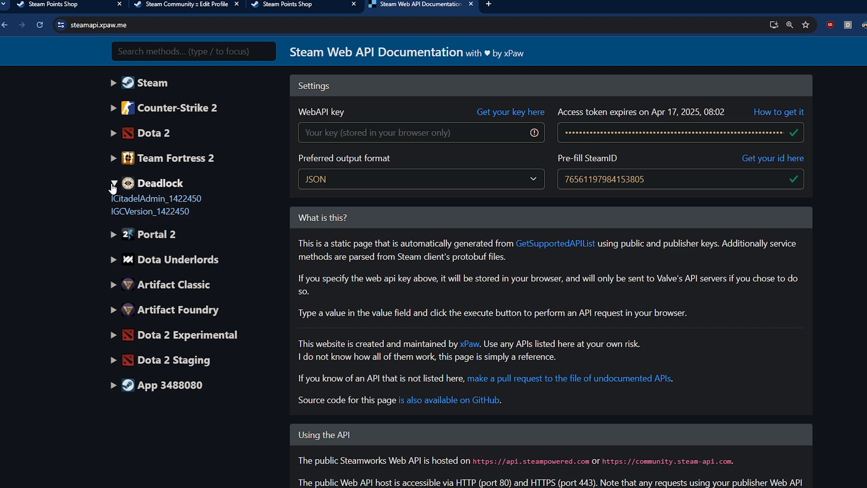
pyautogui.click(113, 182)
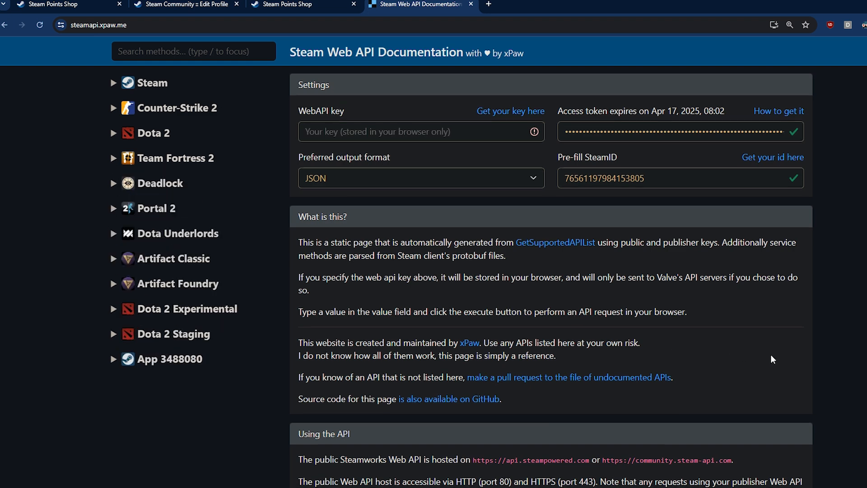
pyautogui.scroll(-3)
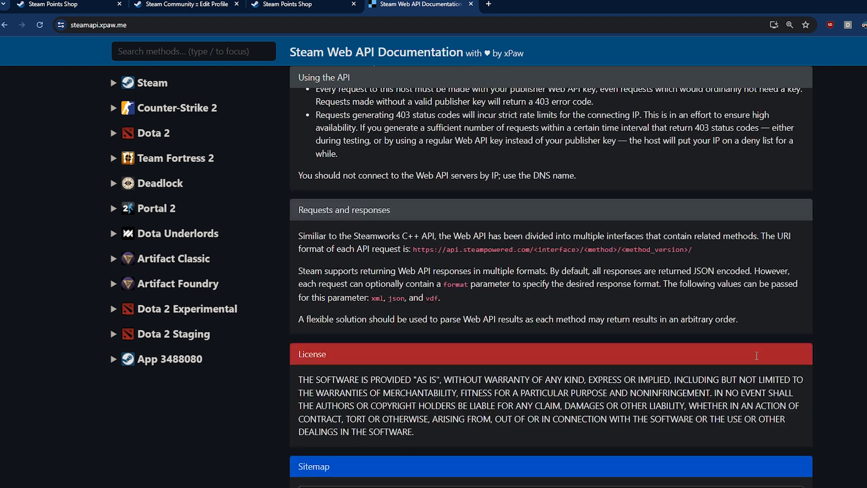
pyautogui.scroll(-3)
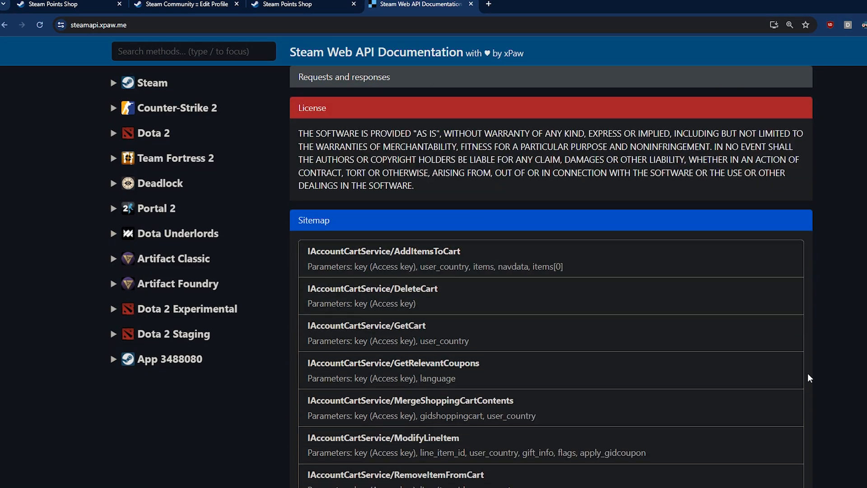
pyautogui.scroll(3)
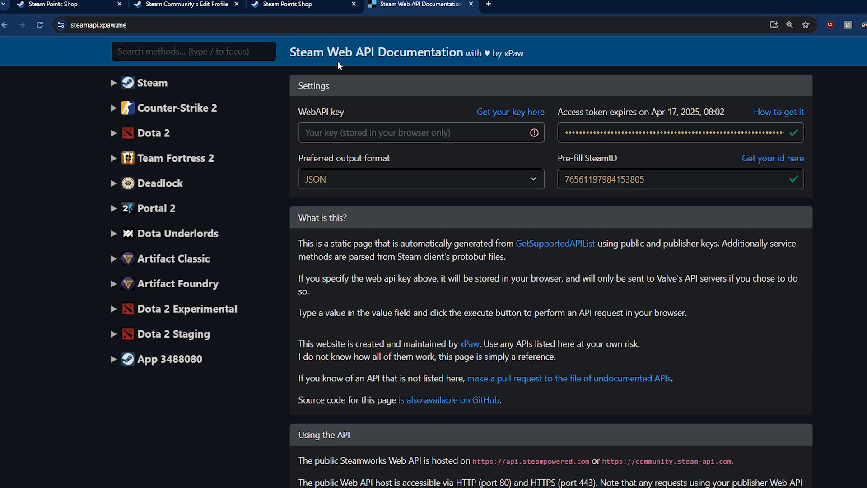
pyautogui.click(113, 82)
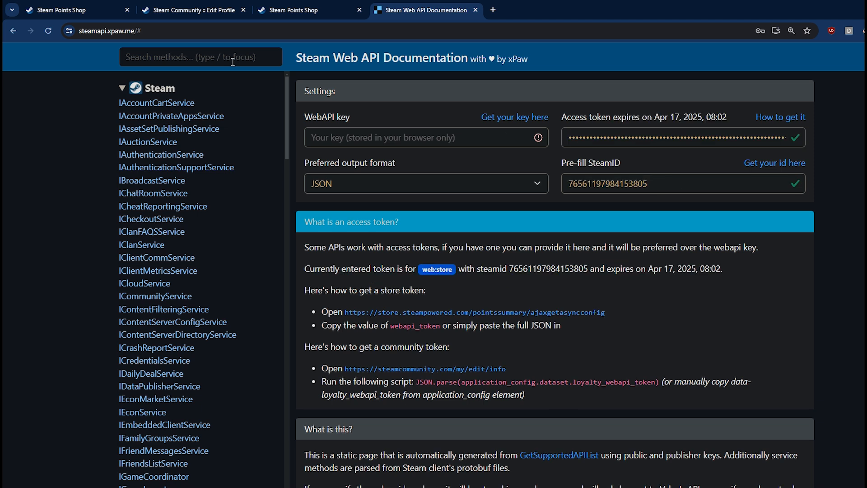
# Step: Search 'redeempoints' and open ILoyaltyRewardsService's RedeemPointsForProfileCustomization method
pyautogui.write('redee')
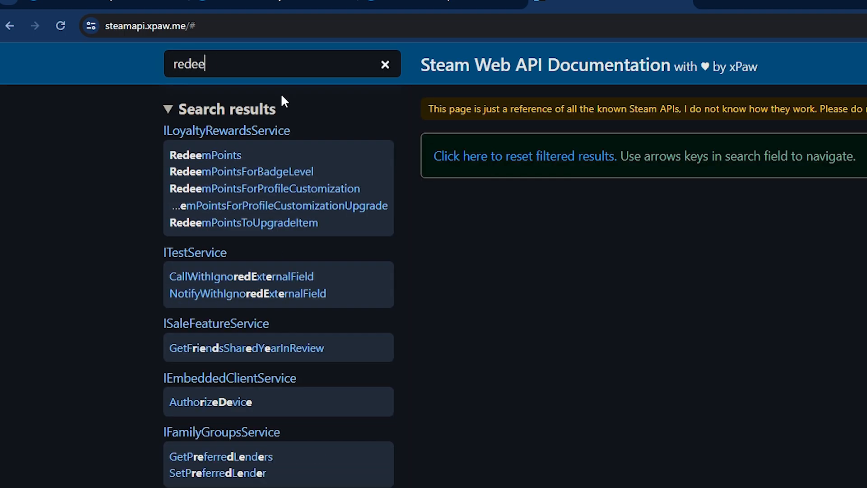
pyautogui.write('mpoints')
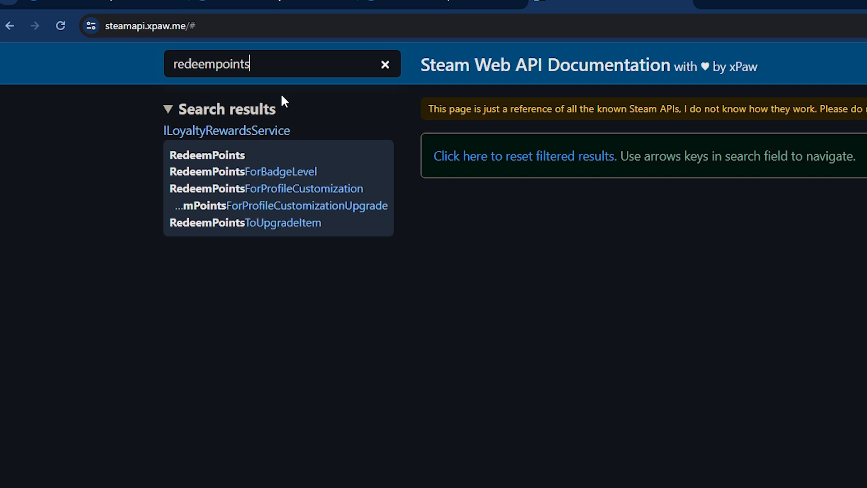
pyautogui.moveTo(296, 188)
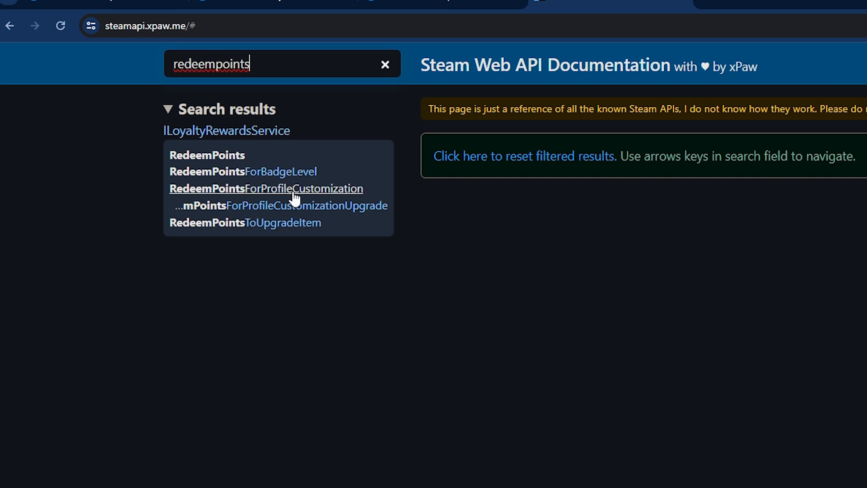
pyautogui.click(265, 188)
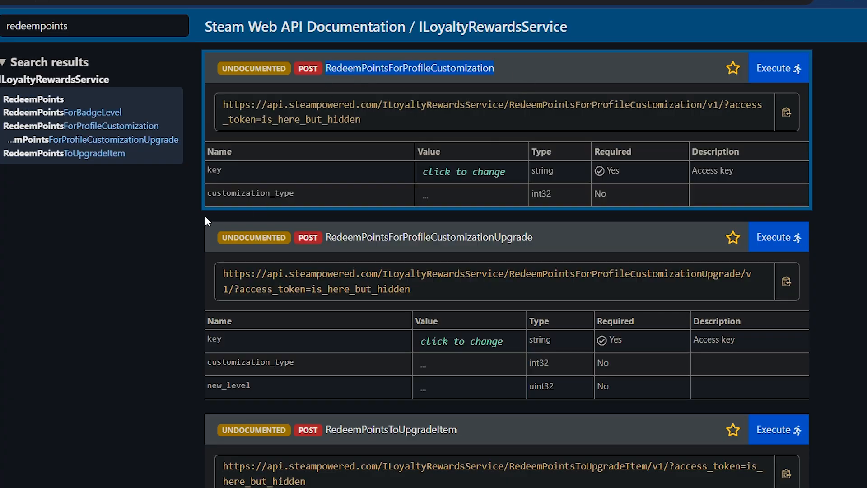
pyautogui.click(470, 194)
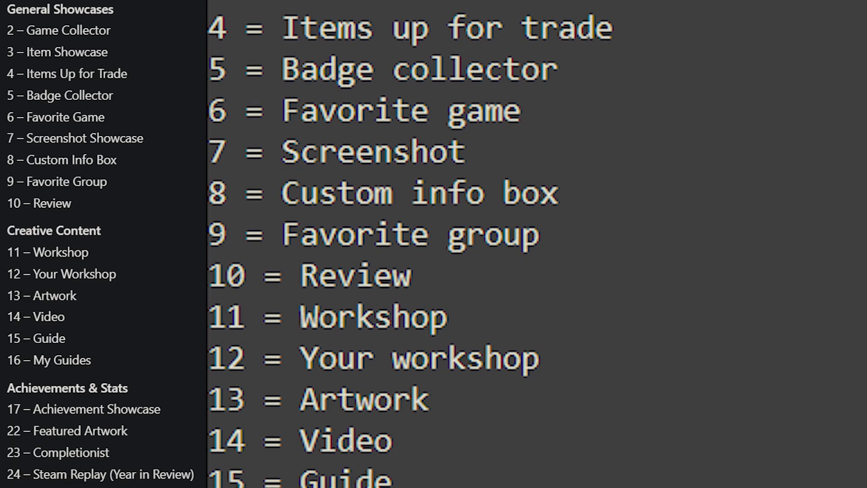
pyautogui.scroll(-3)
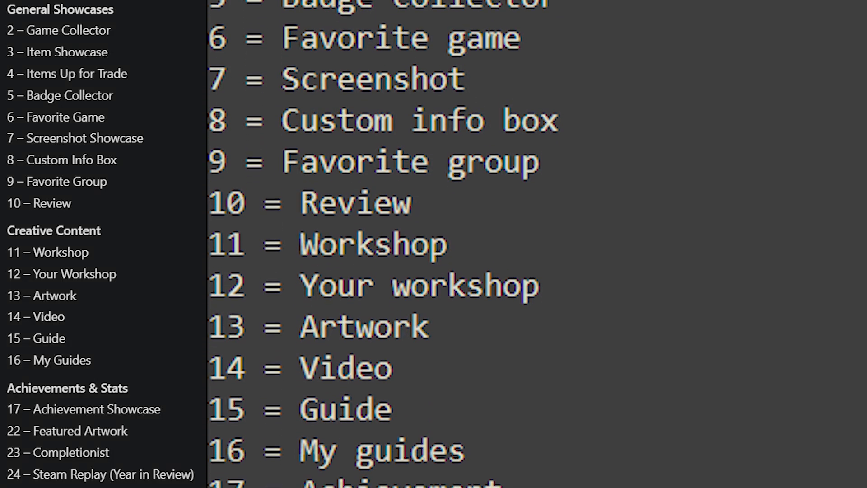
pyautogui.scroll(-3)
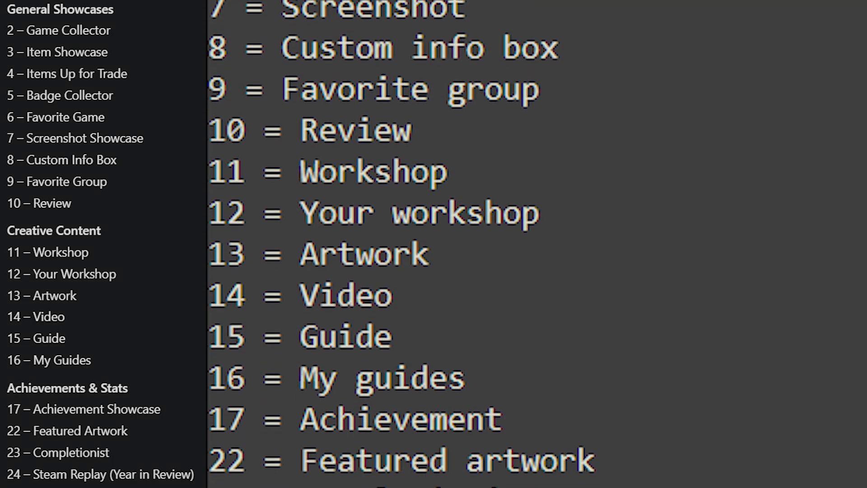
pyautogui.scroll(-3)
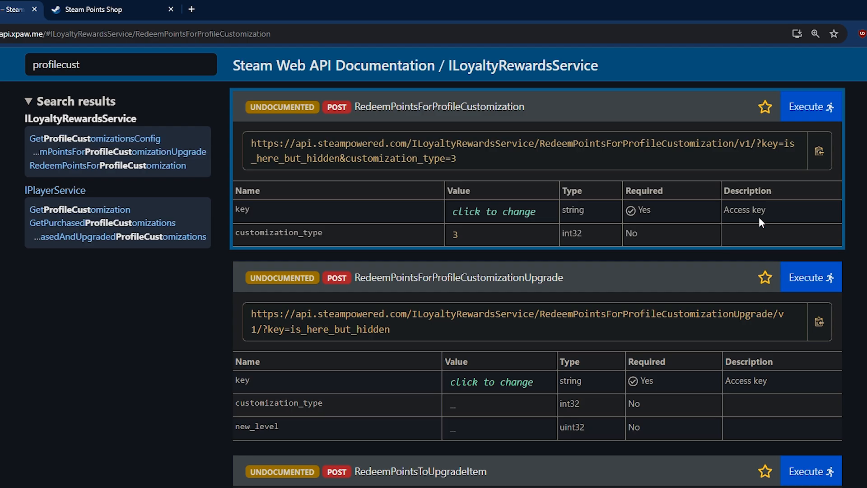
# Step: Execute RedeemPointsForProfileCustomization with customization_type 3 and confirm the POST request
pyautogui.click(810, 106)
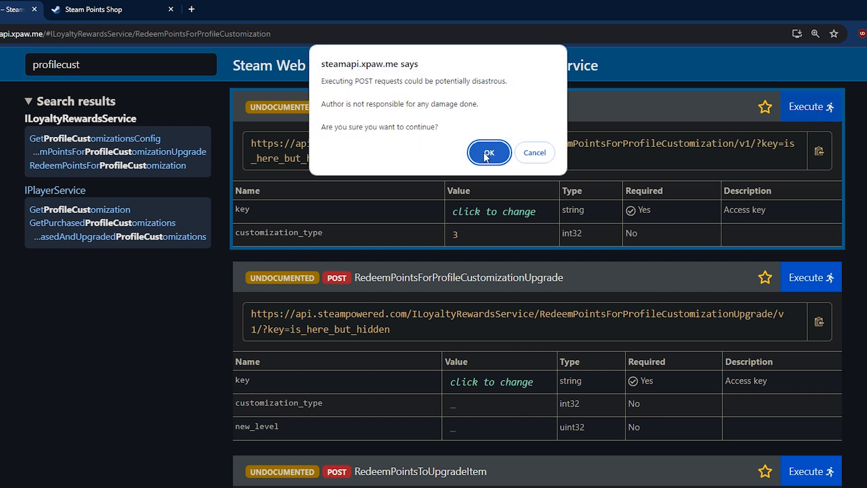
pyautogui.click(488, 152)
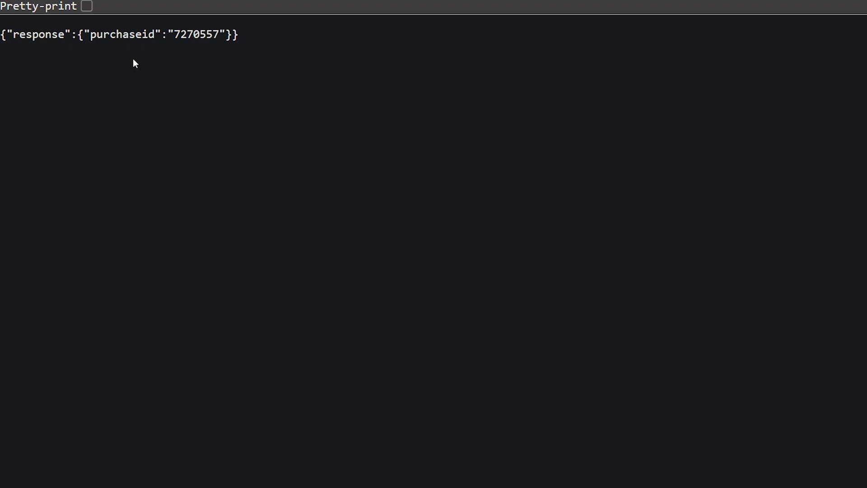
pyautogui.doubleClick(200, 34)
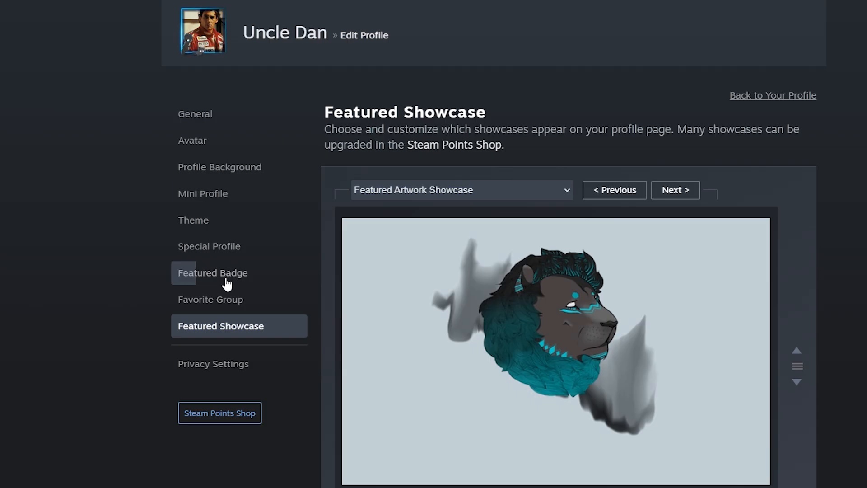
# Step: Put Rarest Achievement Showcase [Level 3] in the first '<None selected>' showcase slot
pyautogui.click(772, 94)
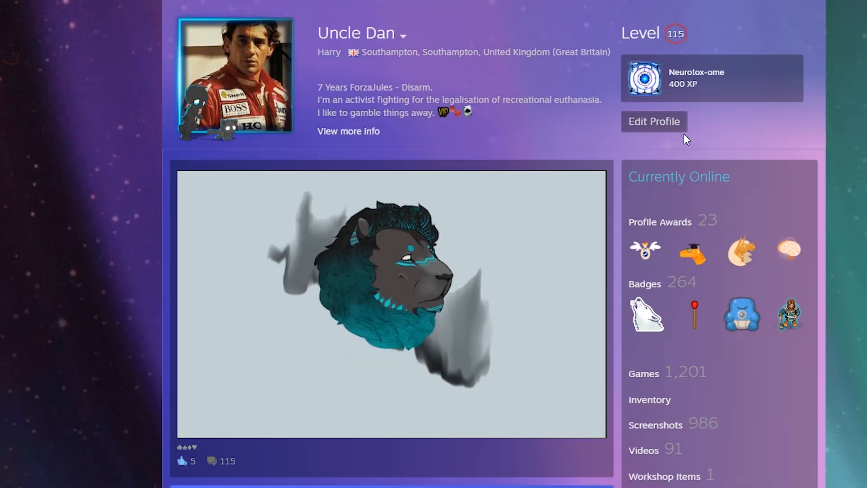
pyautogui.click(653, 121)
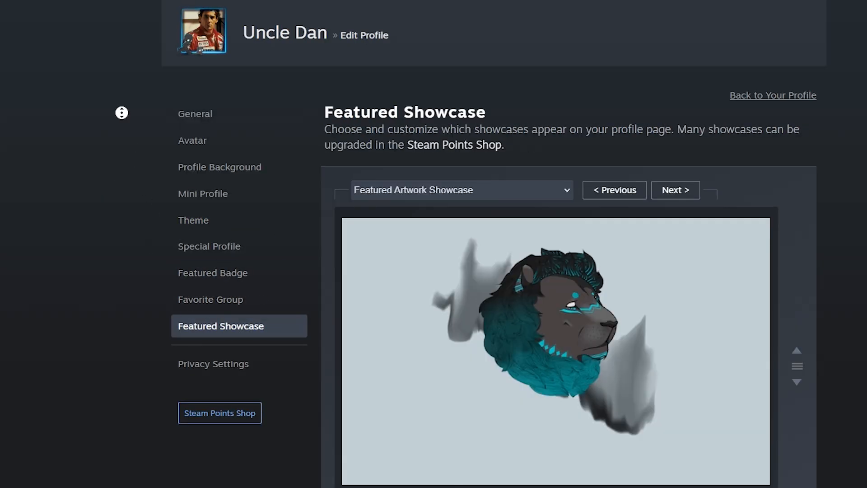
pyautogui.scroll(-3)
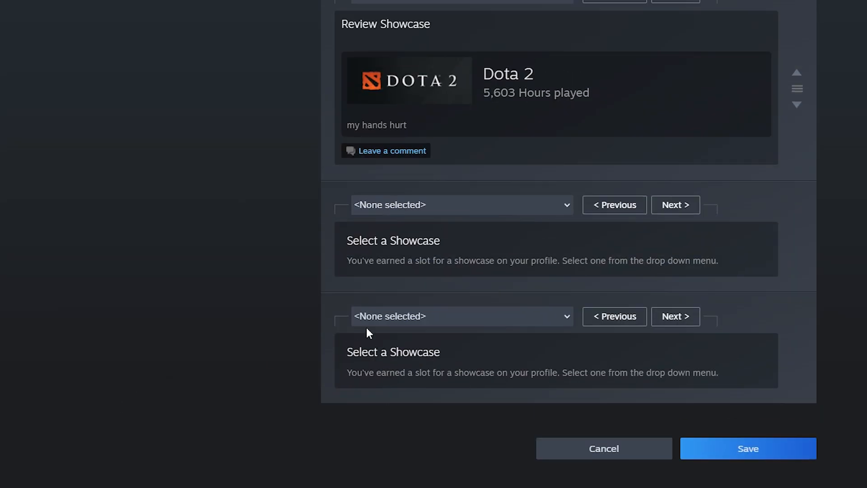
pyautogui.scroll(-3)
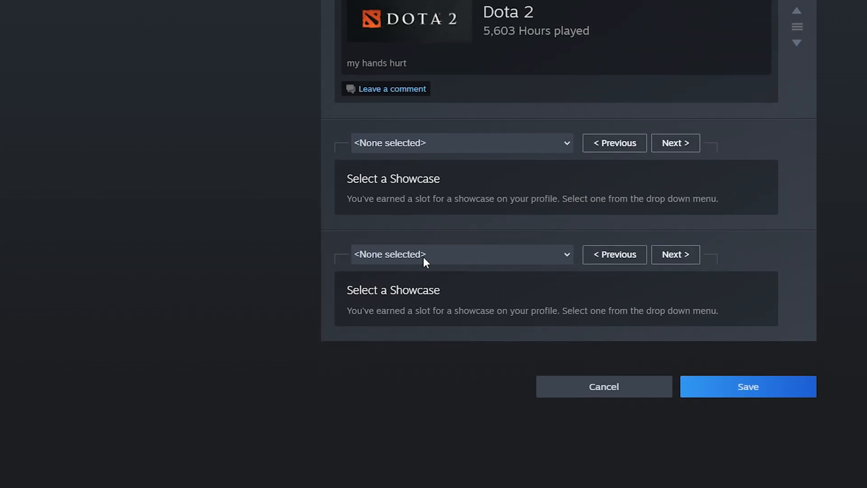
pyautogui.click(461, 143)
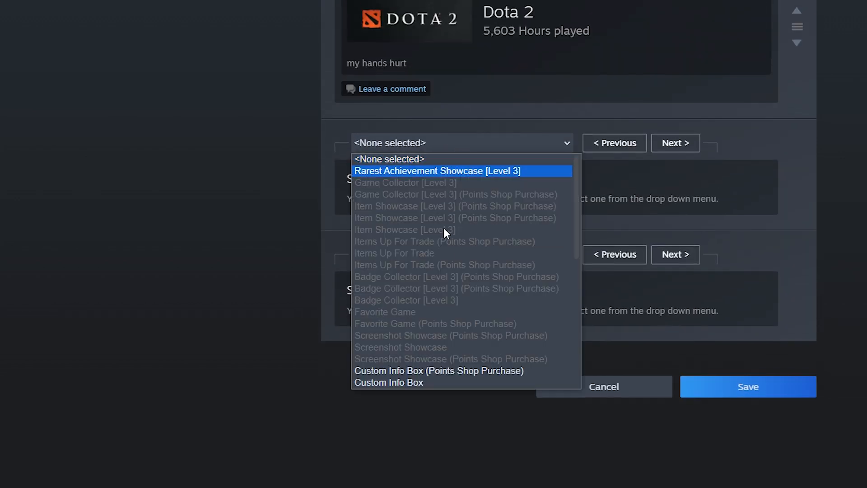
pyautogui.scroll(-3)
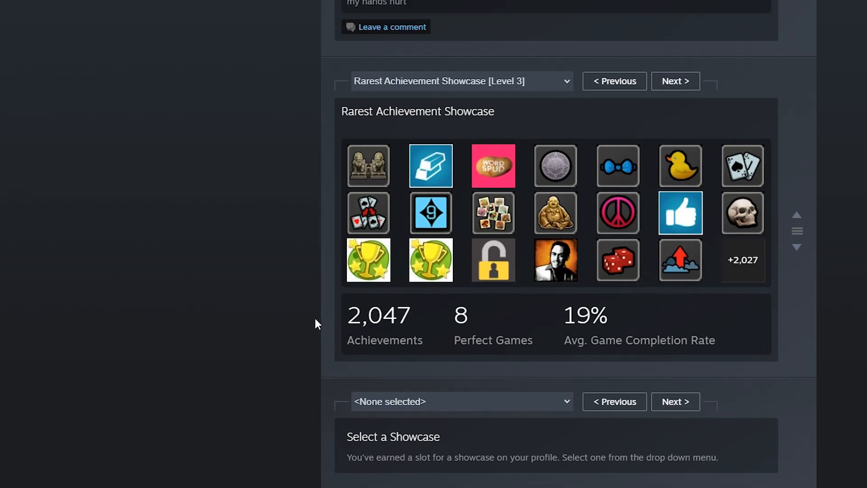
# Step: Choose Awards Showcase [Level 2] for the remaining empty showcase slot
pyautogui.click(461, 400)
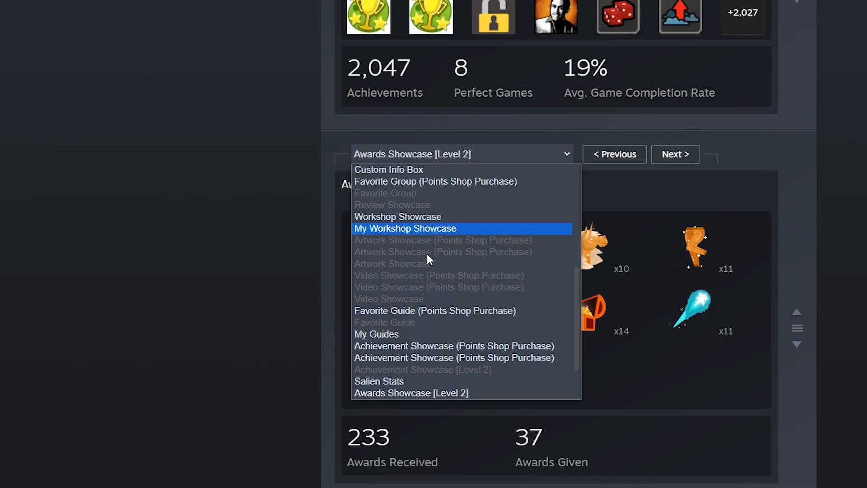
pyautogui.click(453, 346)
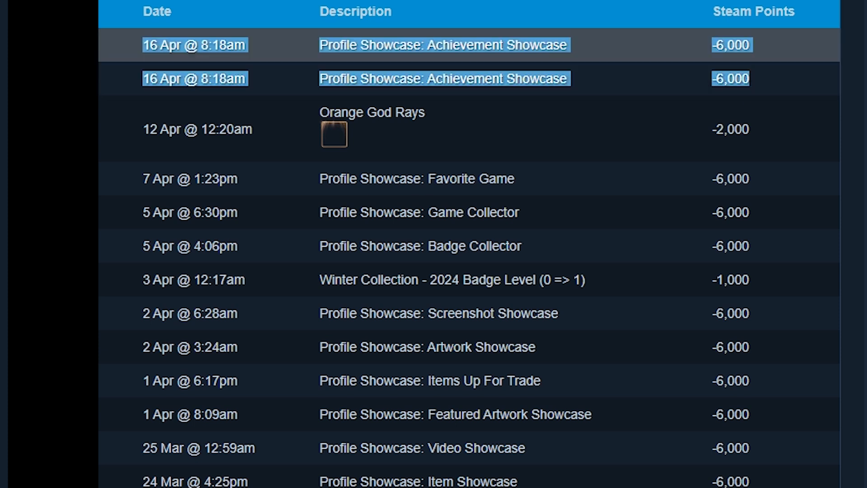
pyautogui.moveTo(578, 79)
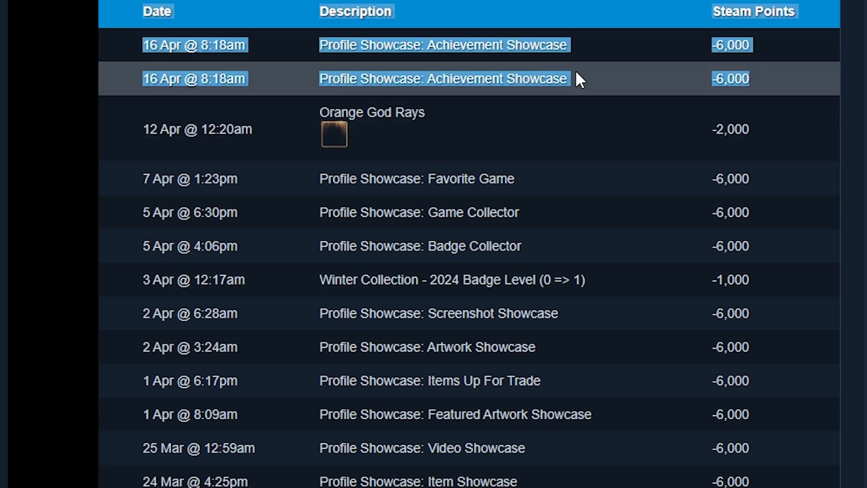
# Step: Scroll the Steam Points history to the two -6,000 Achievement Showcase purchases
pyautogui.scroll(-3)
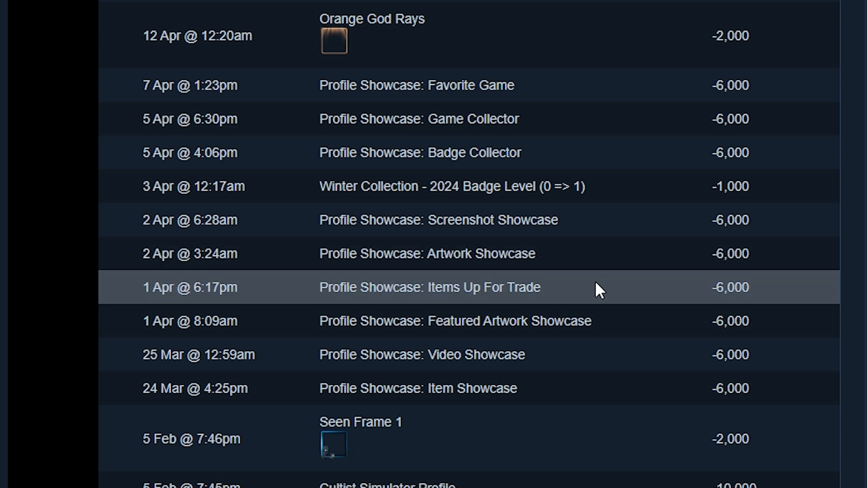
pyautogui.moveTo(572, 347)
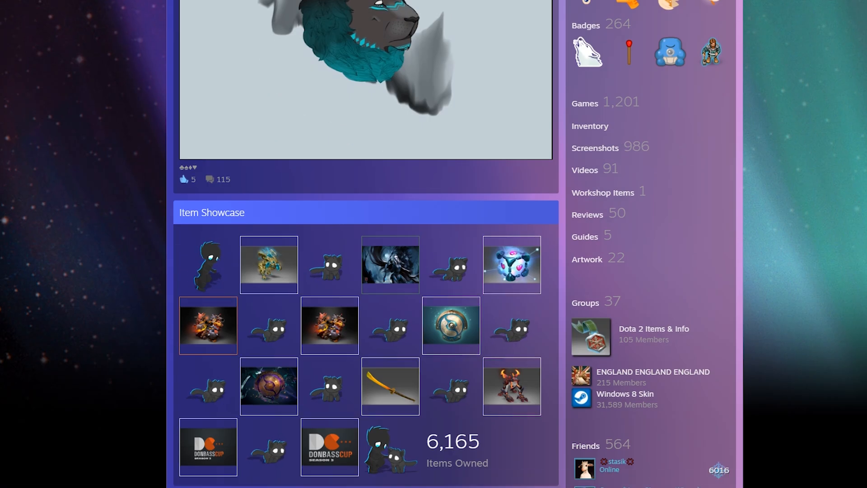
# Step: Scroll down the profile page through Items Up For Trade, Favorite Game and Game Collector
pyautogui.scroll(-3)
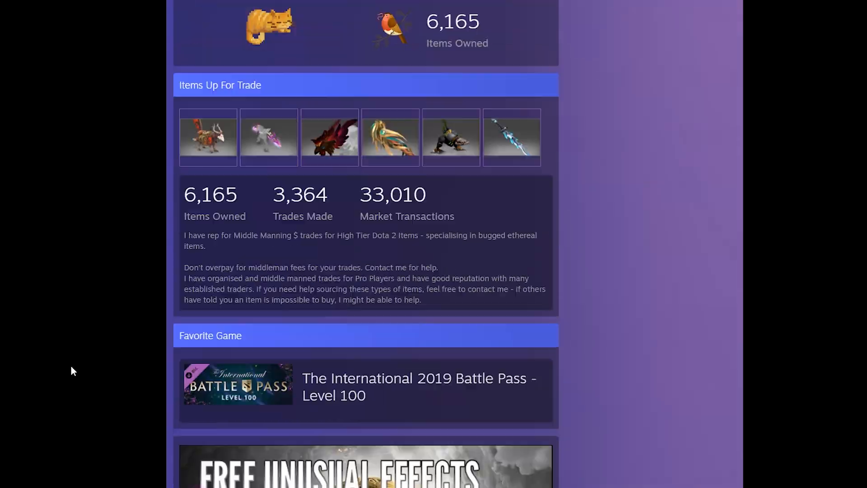
pyautogui.scroll(-3)
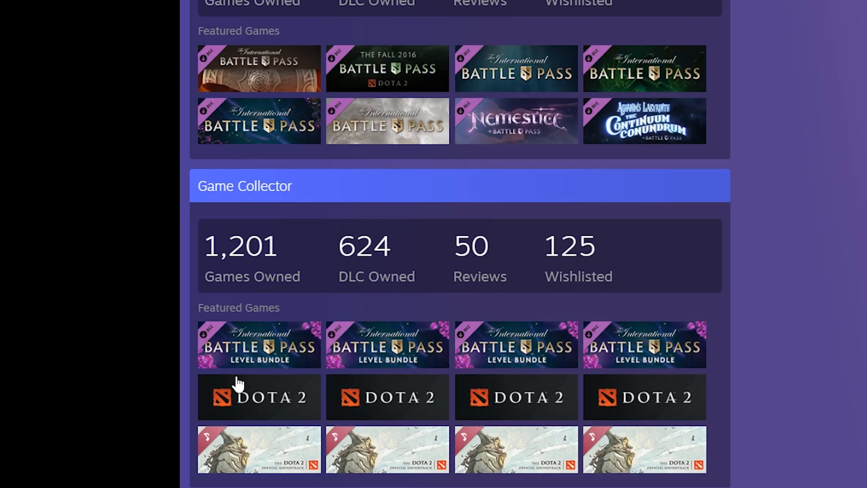